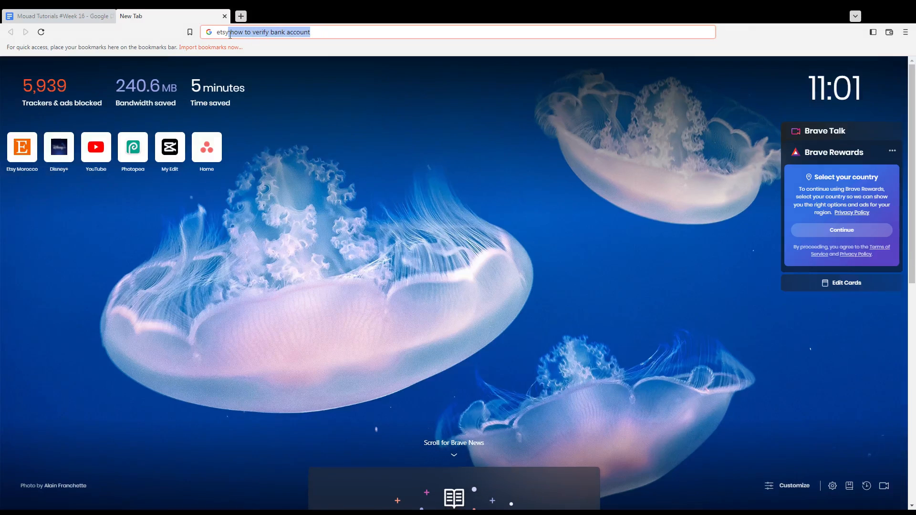
# Step: Enter etsy.com in the new tab's address bar, replacing the earlier search text
pyautogui.write('etsy.com')
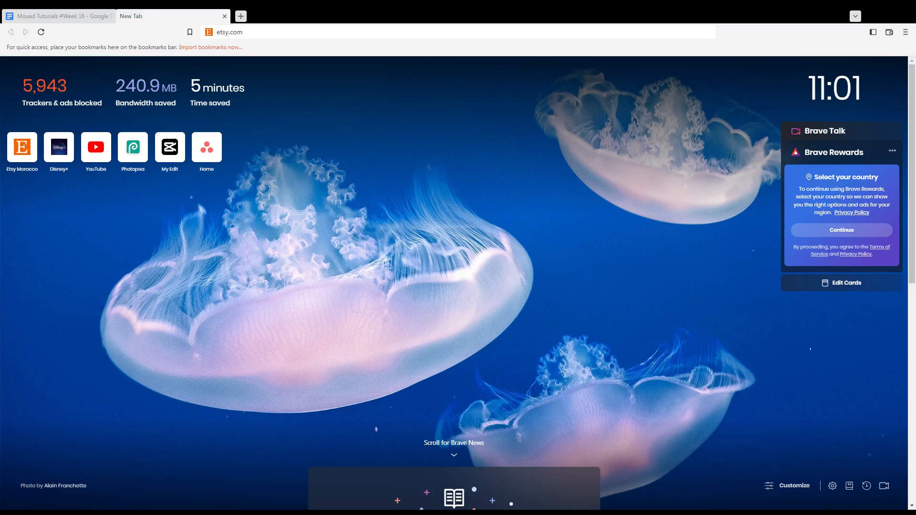
pyautogui.moveTo(203, 176)
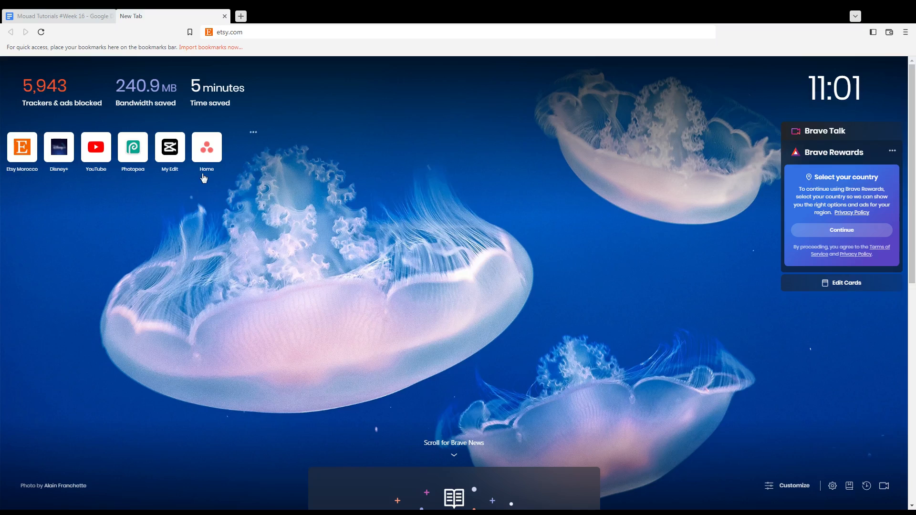
pyautogui.click(456, 33)
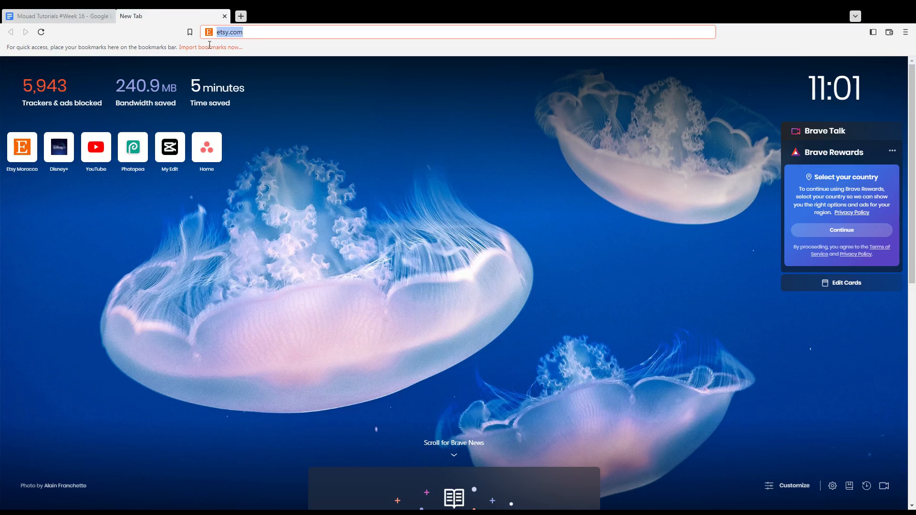
# Step: Load the Etsy home page and wait on the signed-in welcome page with recommended items
pyautogui.press('Return')
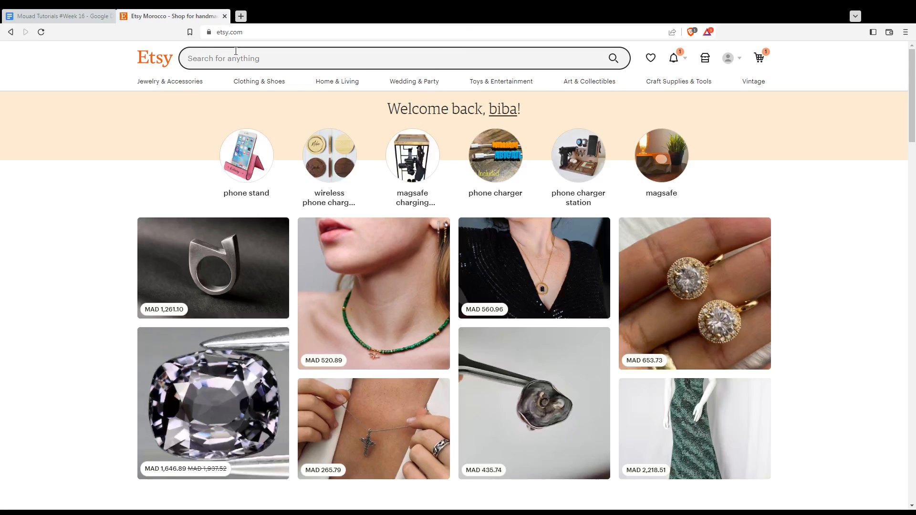
pyautogui.moveTo(394, 115)
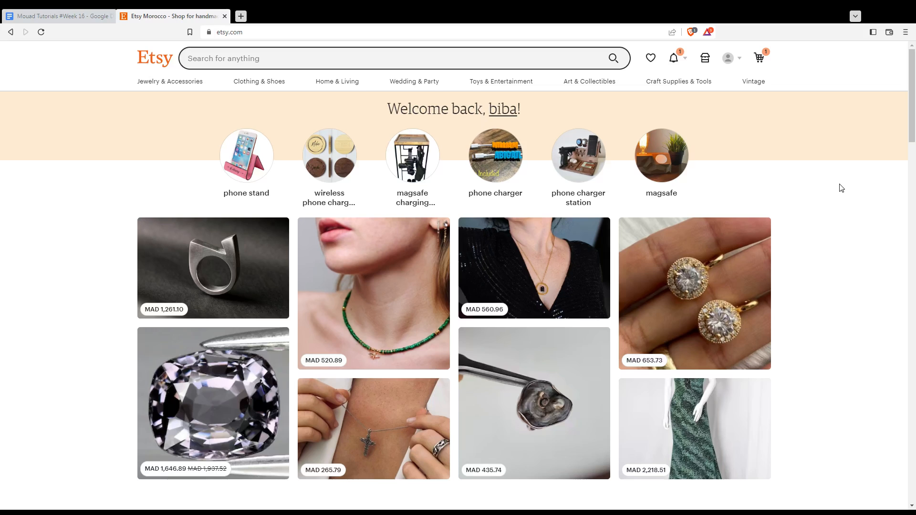
pyautogui.moveTo(839, 193)
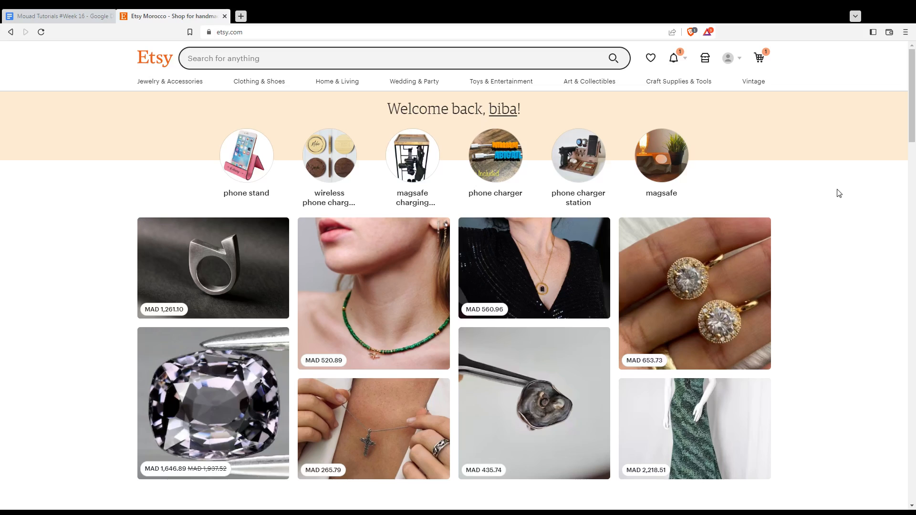
pyautogui.moveTo(687, 77)
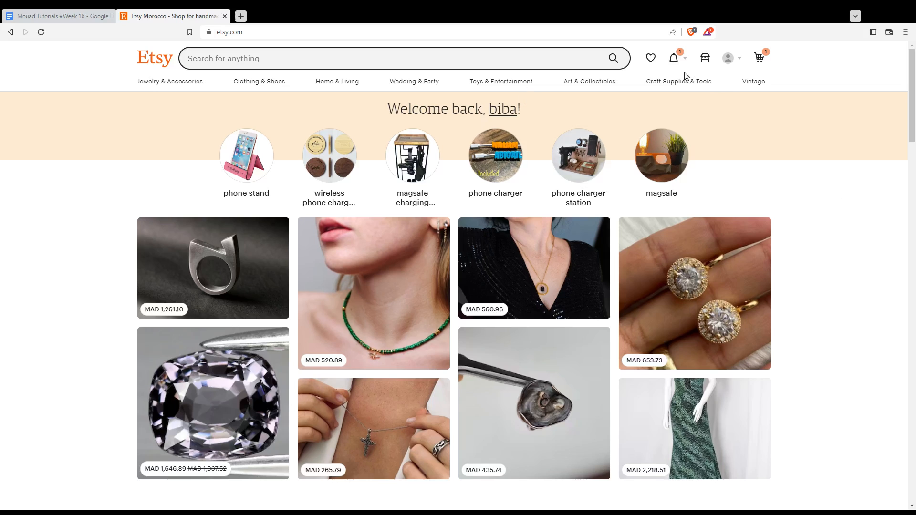
pyautogui.moveTo(673, 58)
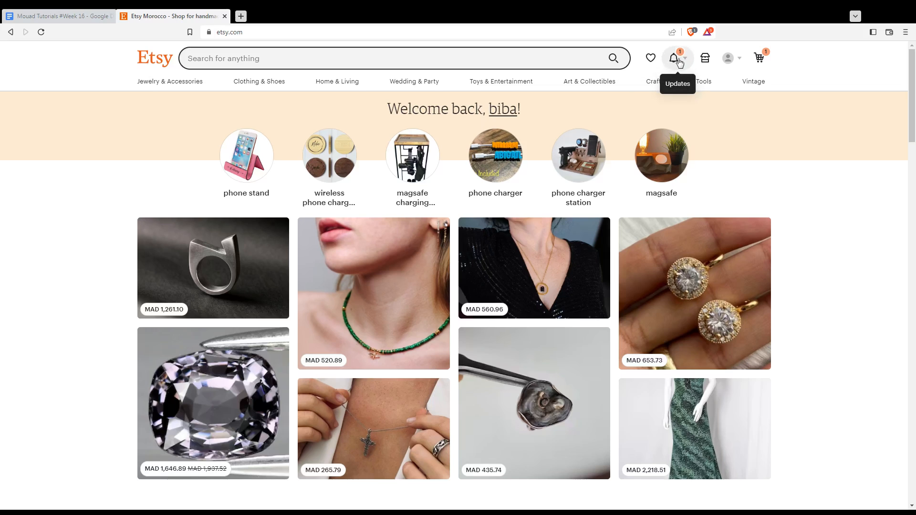
pyautogui.moveTo(711, 79)
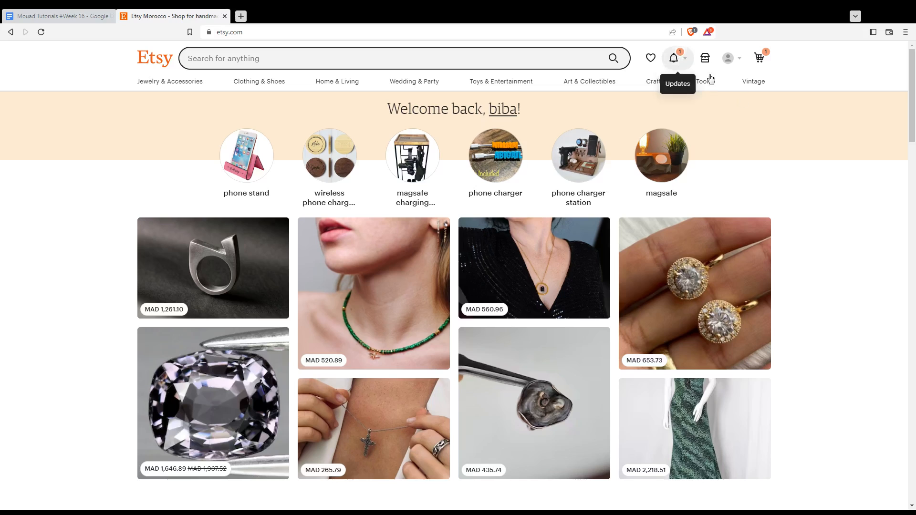
pyautogui.moveTo(795, 131)
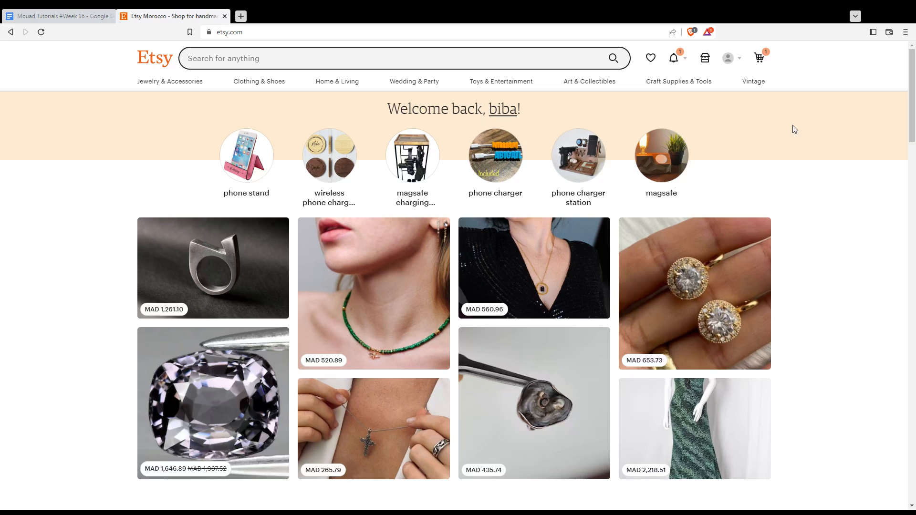
pyautogui.moveTo(506, 183)
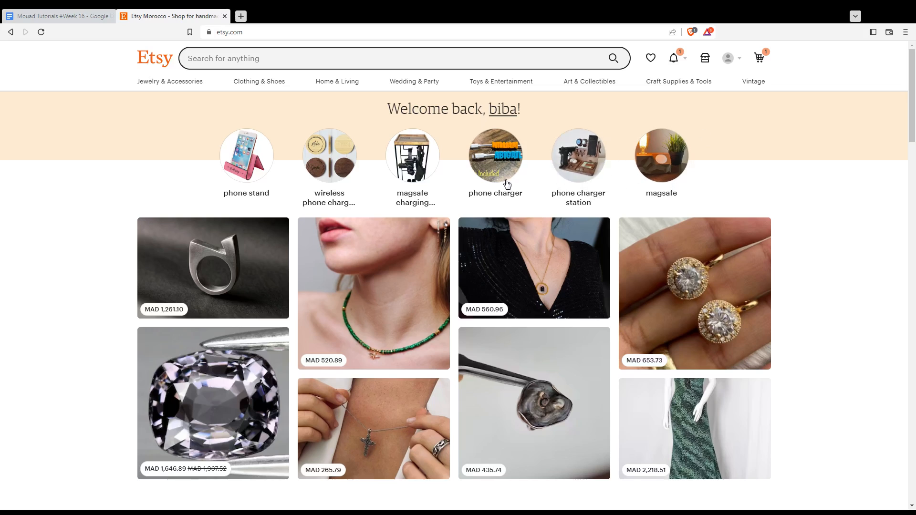
pyautogui.doubleClick(435, 109)
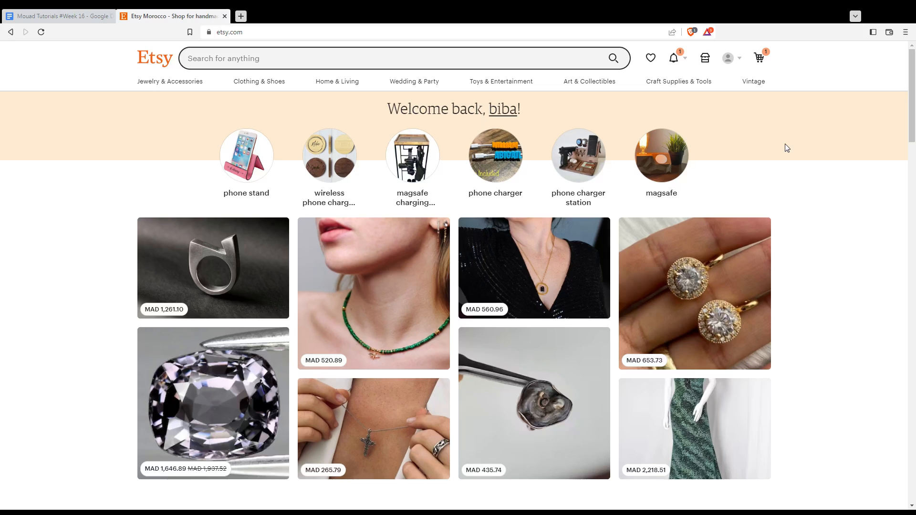
pyautogui.moveTo(762, 191)
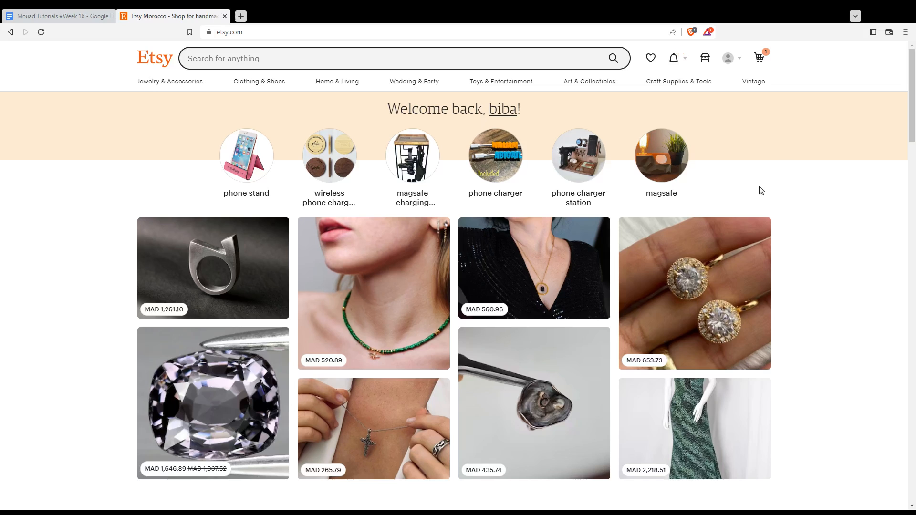
pyautogui.moveTo(704, 59)
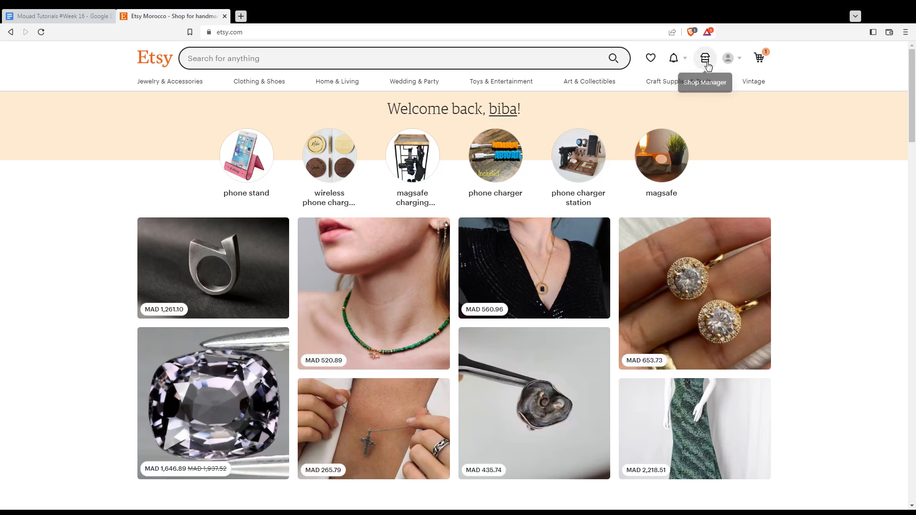
# Step: Go to the Shop Manager dashboard from the Etsy header
pyautogui.click(705, 58)
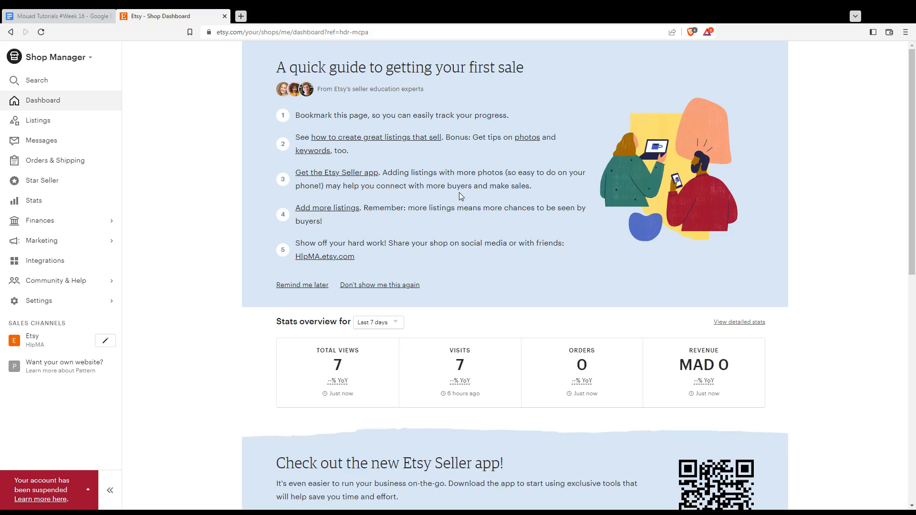
pyautogui.moveTo(117, 202)
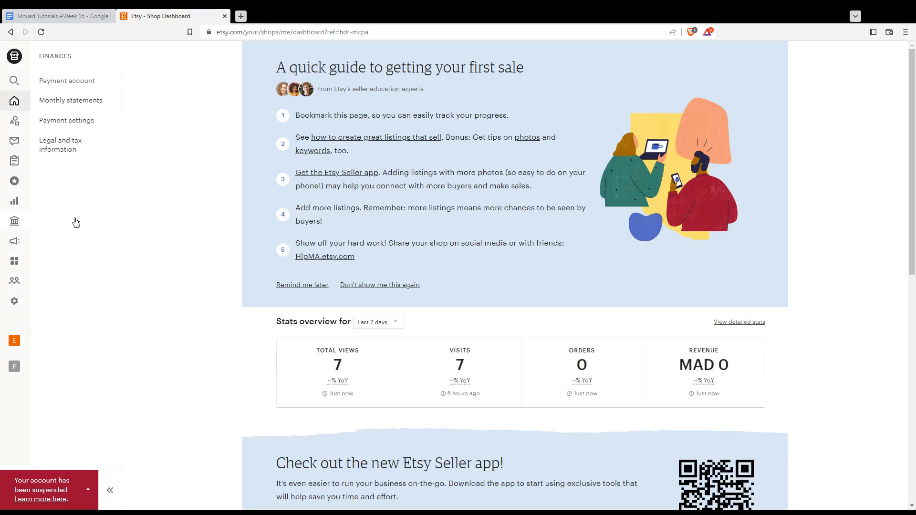
pyautogui.moveTo(61, 80)
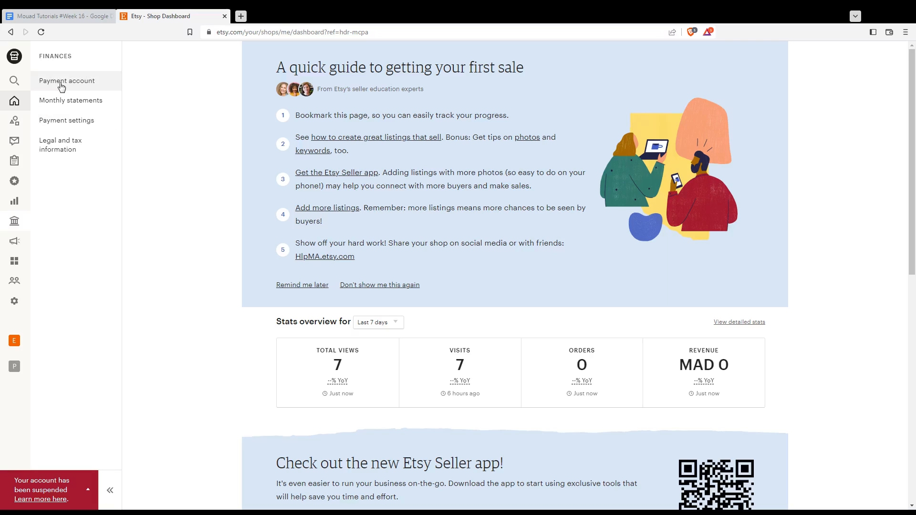
# Step: Show the Payment account page under Finances and review December's amount due and deposit details
pyautogui.click(67, 80)
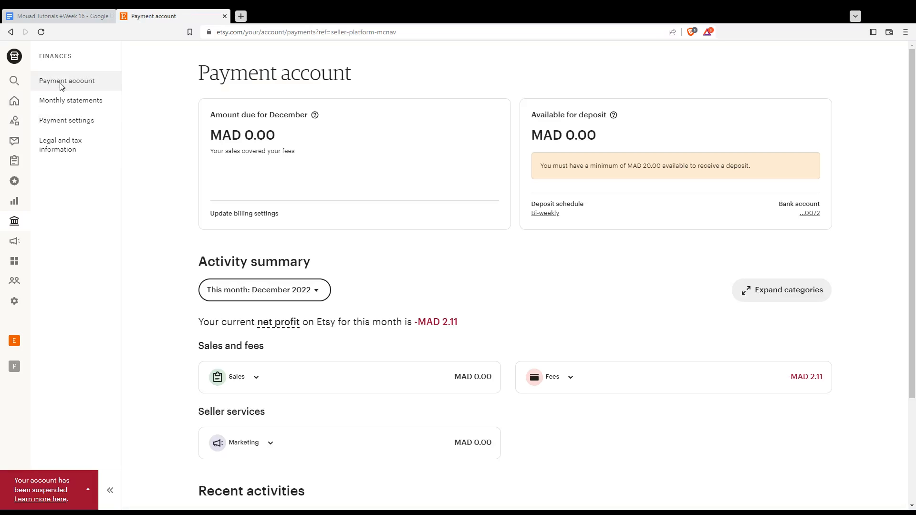
pyautogui.moveTo(69, 100)
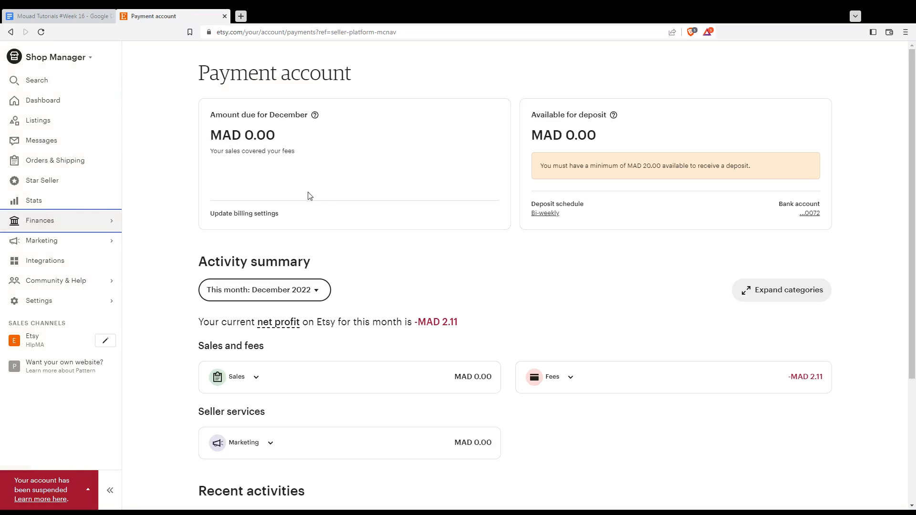
pyautogui.moveTo(323, 199)
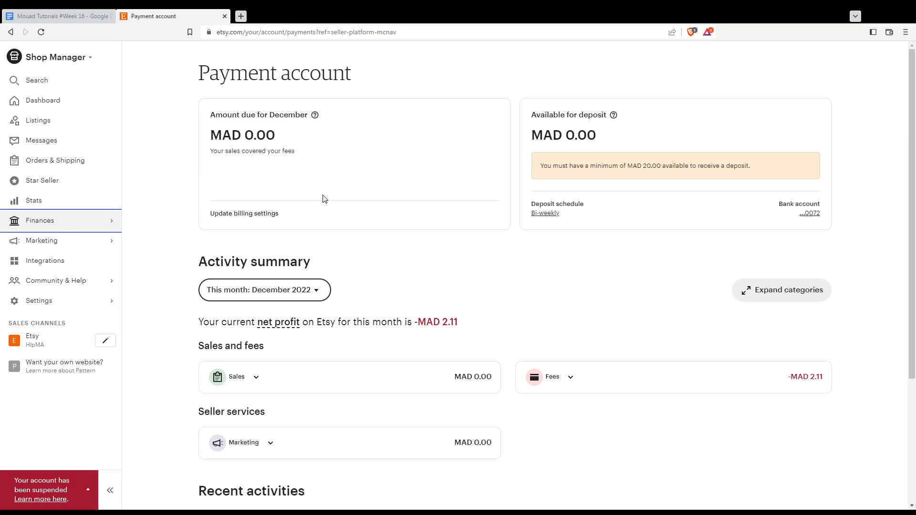
pyautogui.scroll(-3)
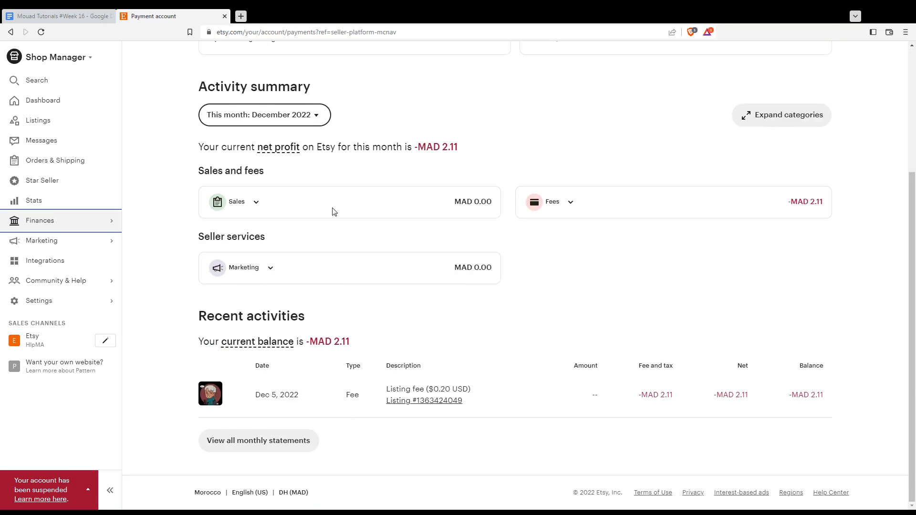
pyautogui.scroll(3)
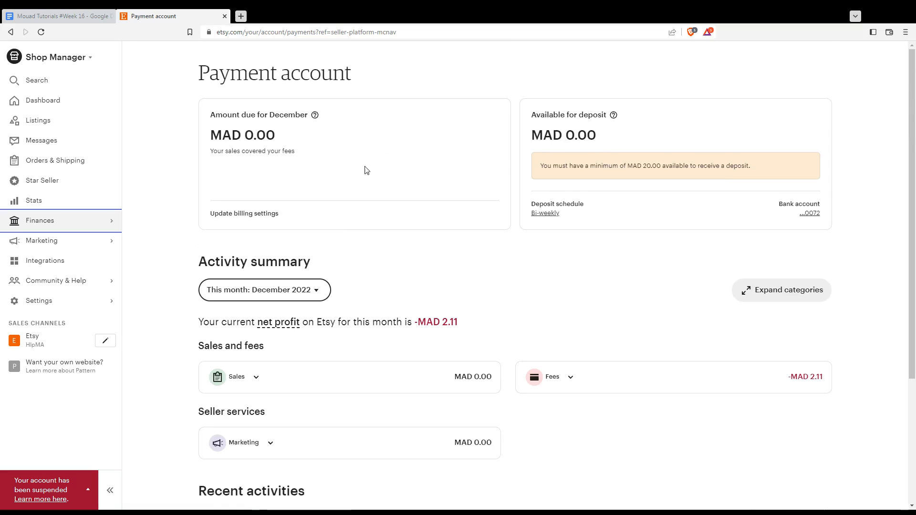
pyautogui.moveTo(385, 147)
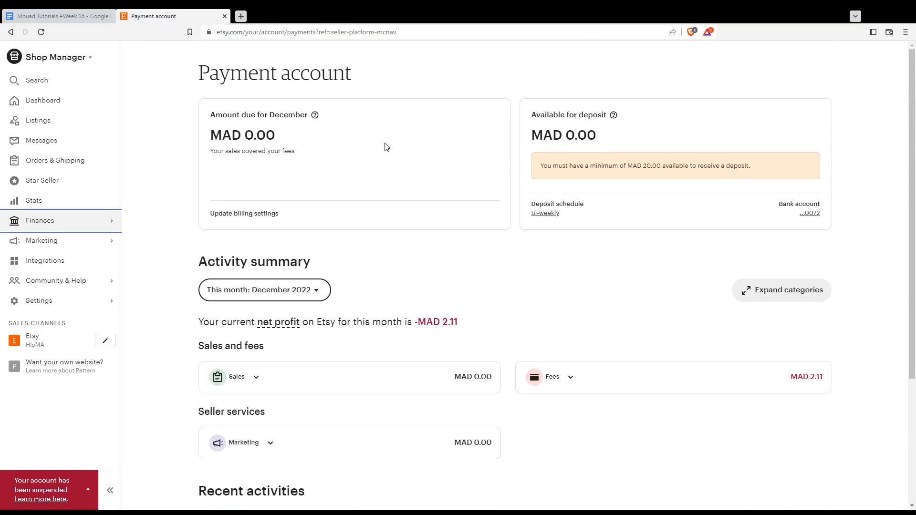